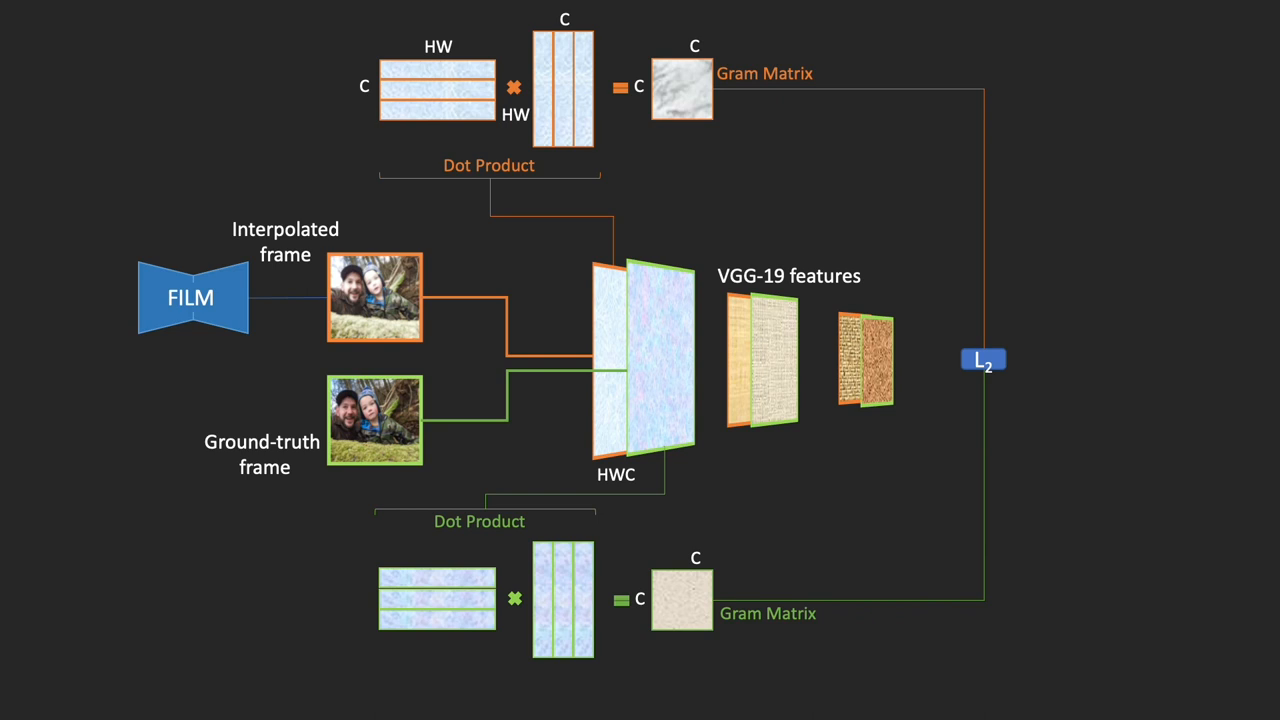
Advance the animation to show the deeper-layer Gram matrices and the added L2 term in the style loss.
key("Right")
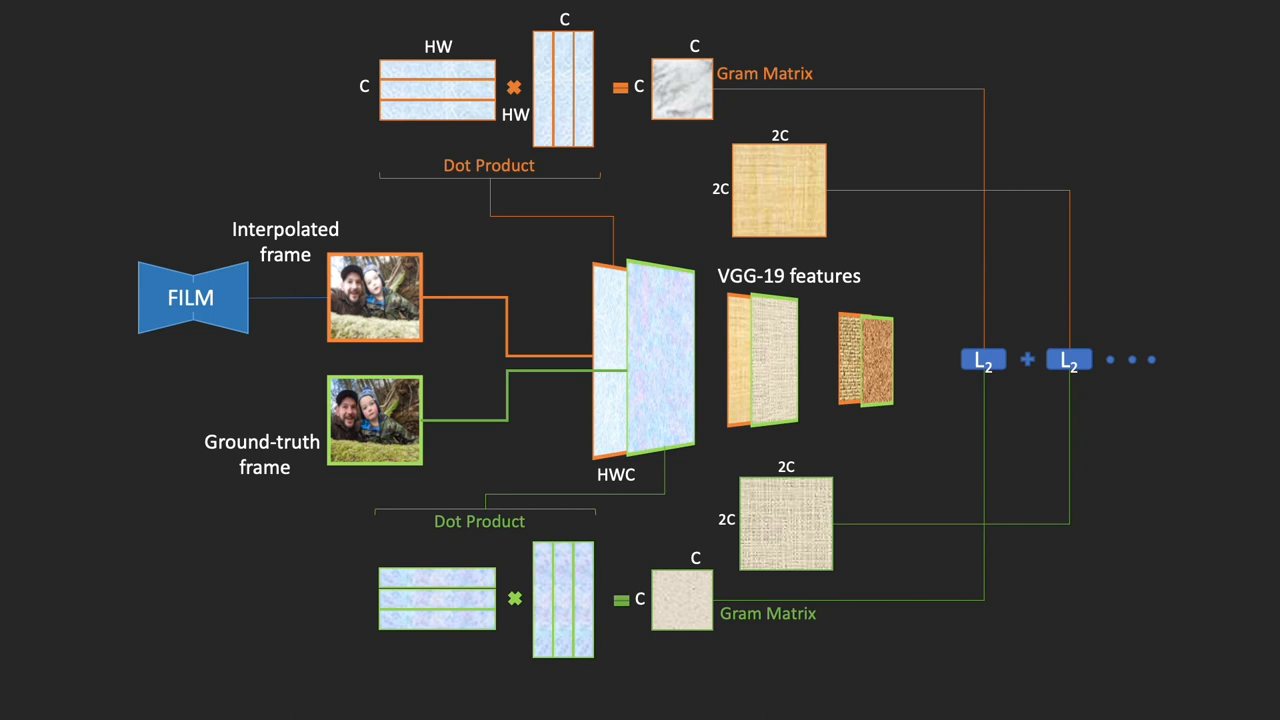